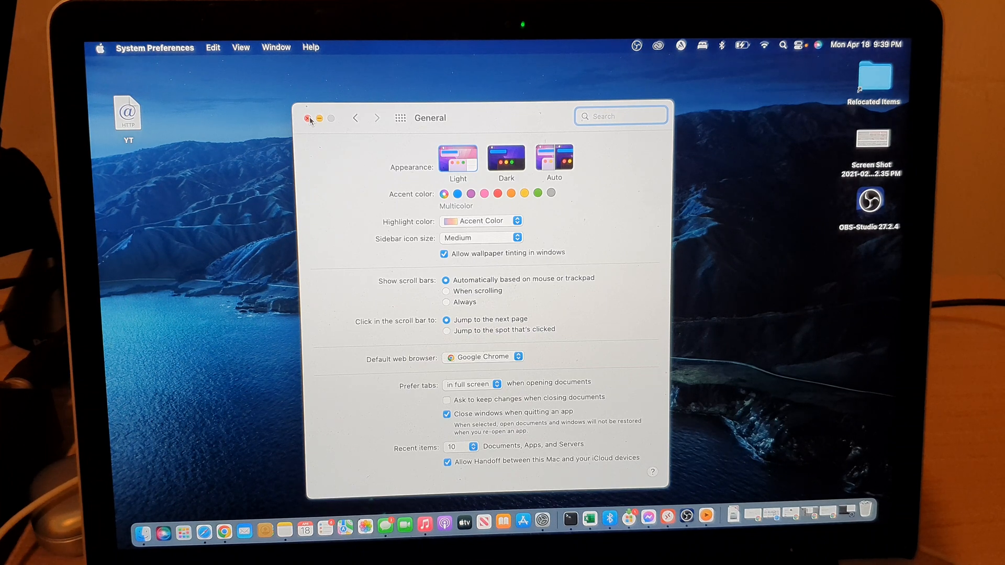
Close the General settings window, returning to the macOS desktop.
left_click(310, 119)
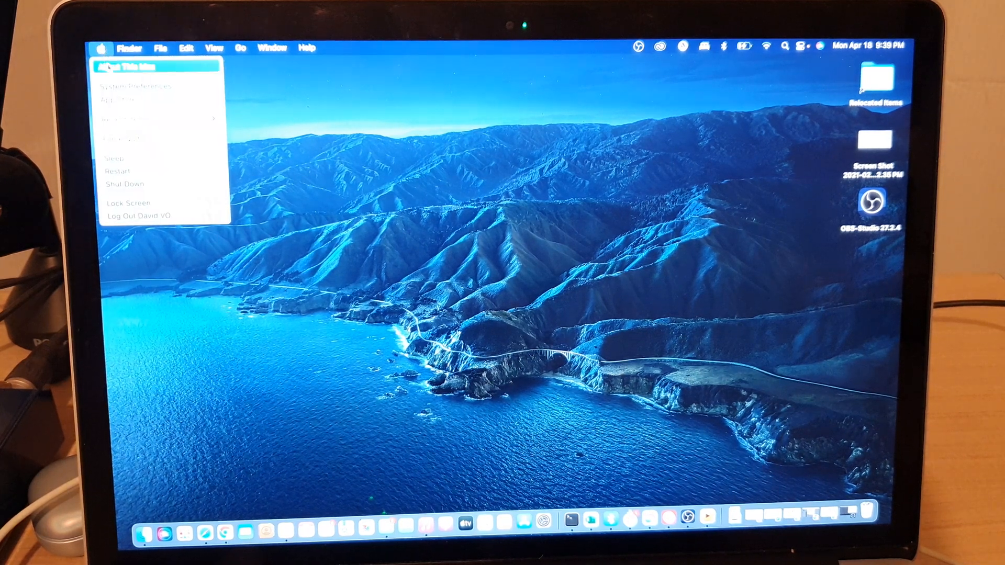
mouse_move(153, 87)
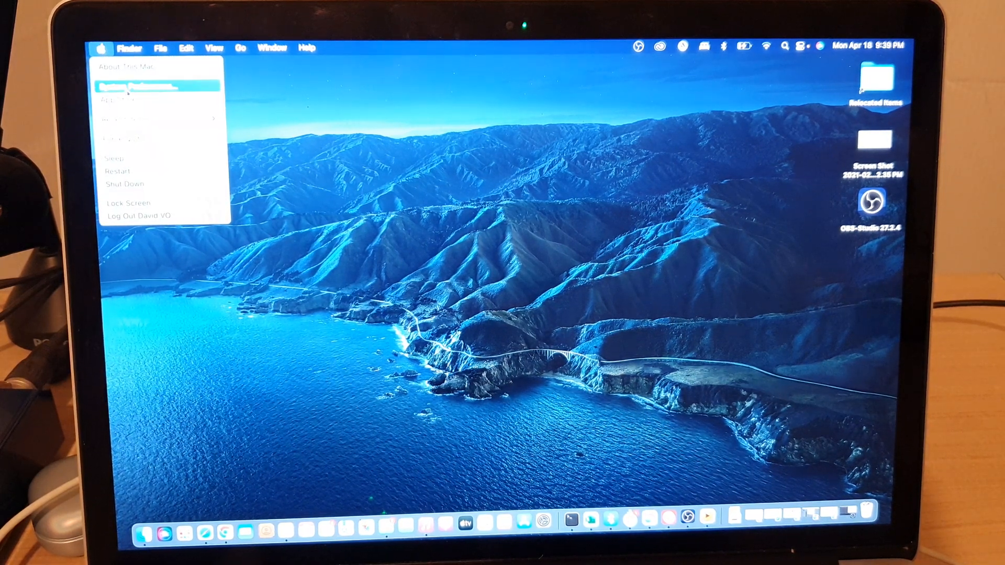
Reopen System Preferences from the Apple menu and go to the General pane.
left_click(128, 84)
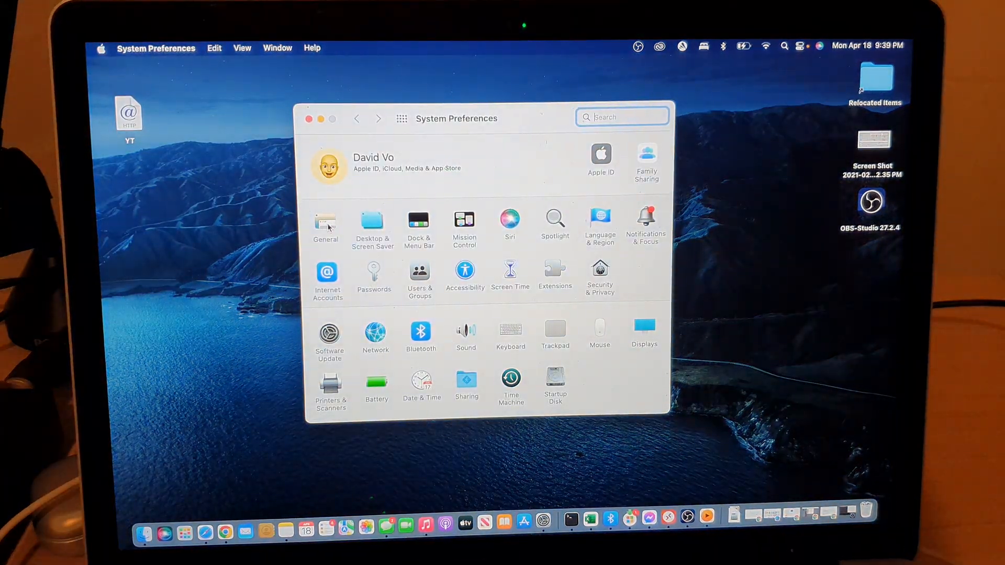
left_click(326, 220)
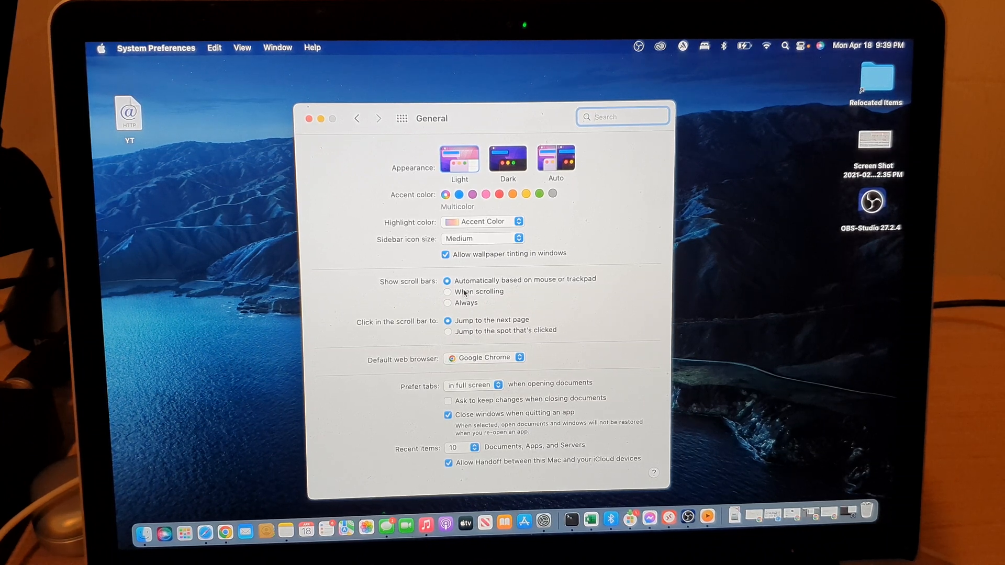
Cycle Show scroll bars through When scrolling and Always, leave it on Automatically, and close the window.
left_click(447, 292)
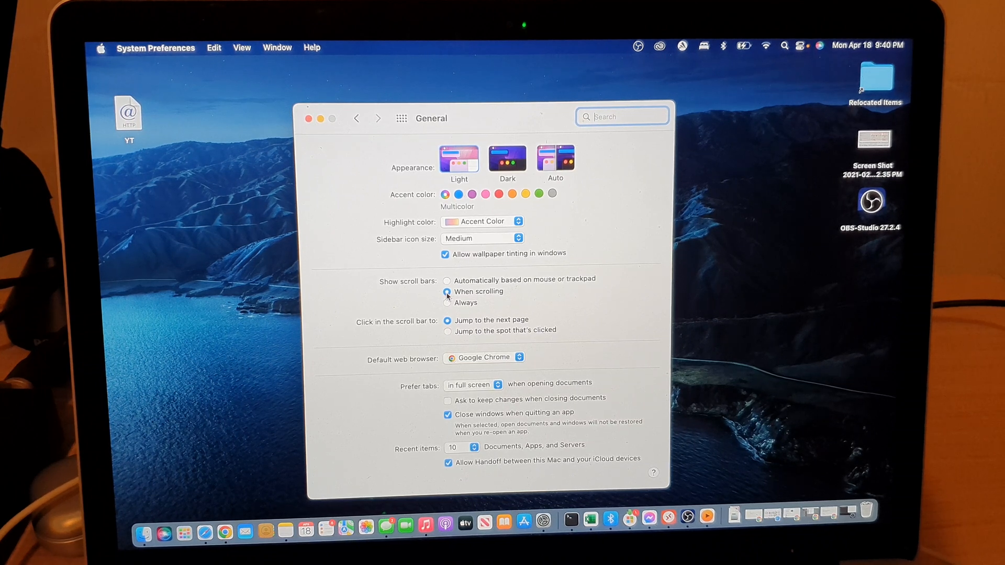
left_click(447, 303)
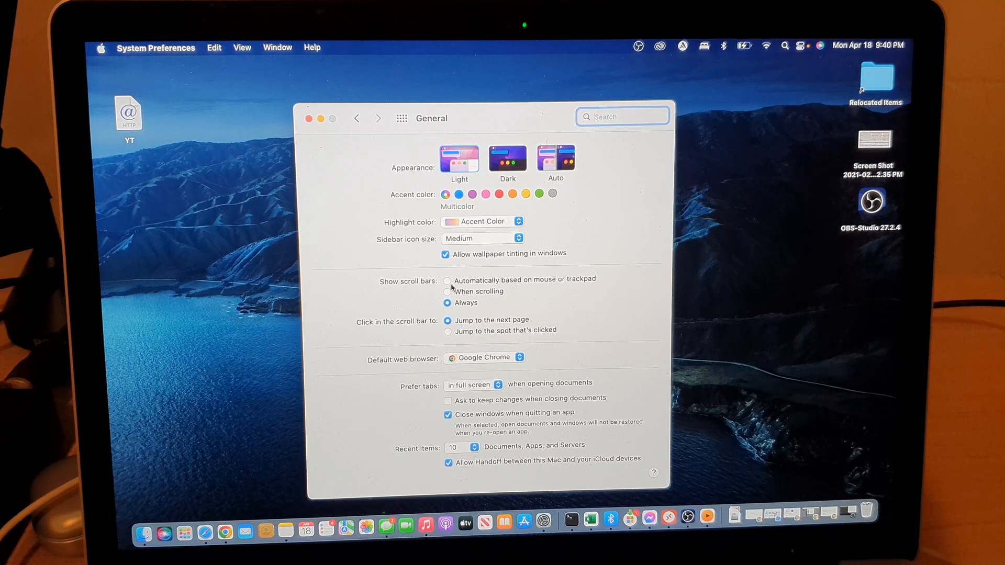
left_click(447, 281)
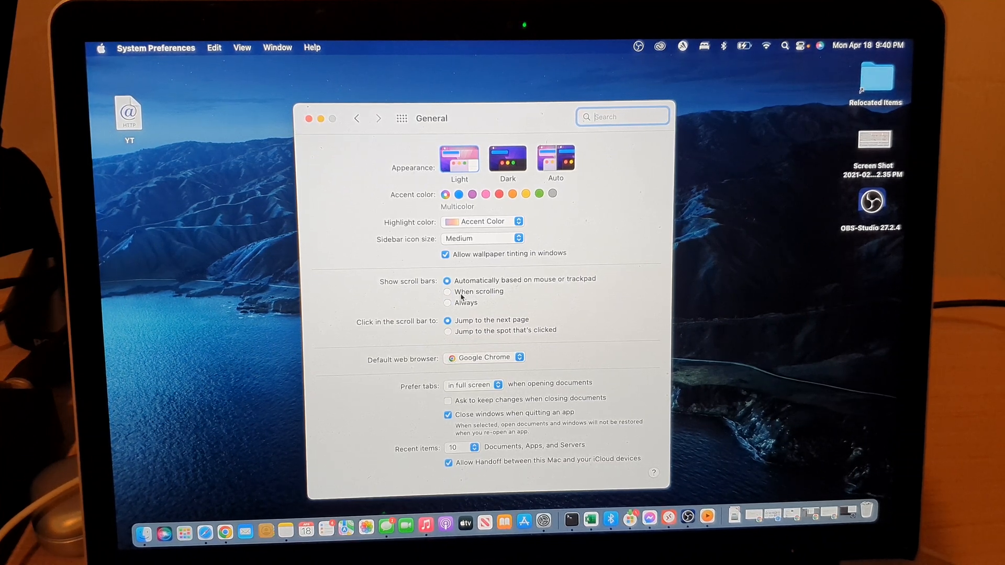
mouse_move(310, 120)
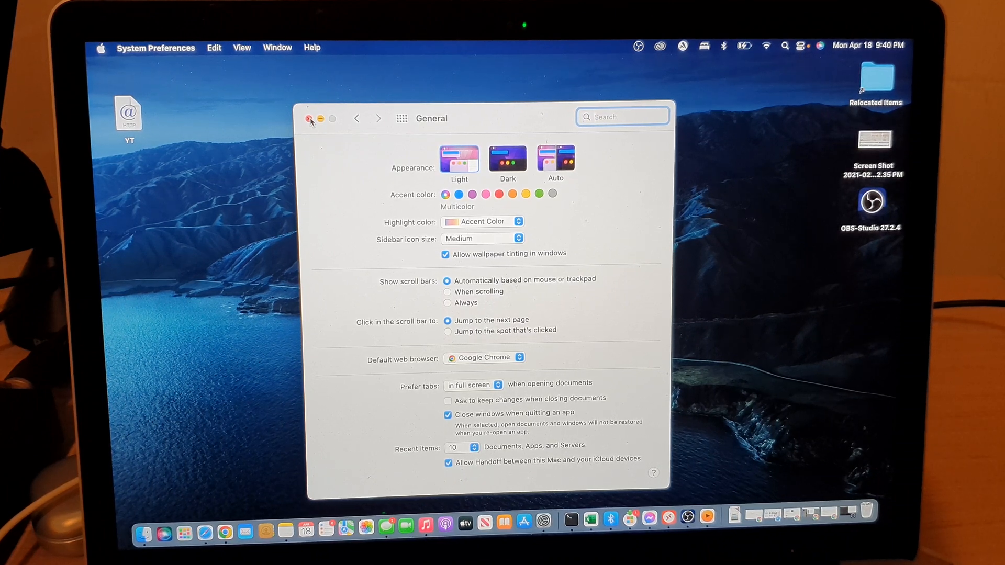
left_click(310, 119)
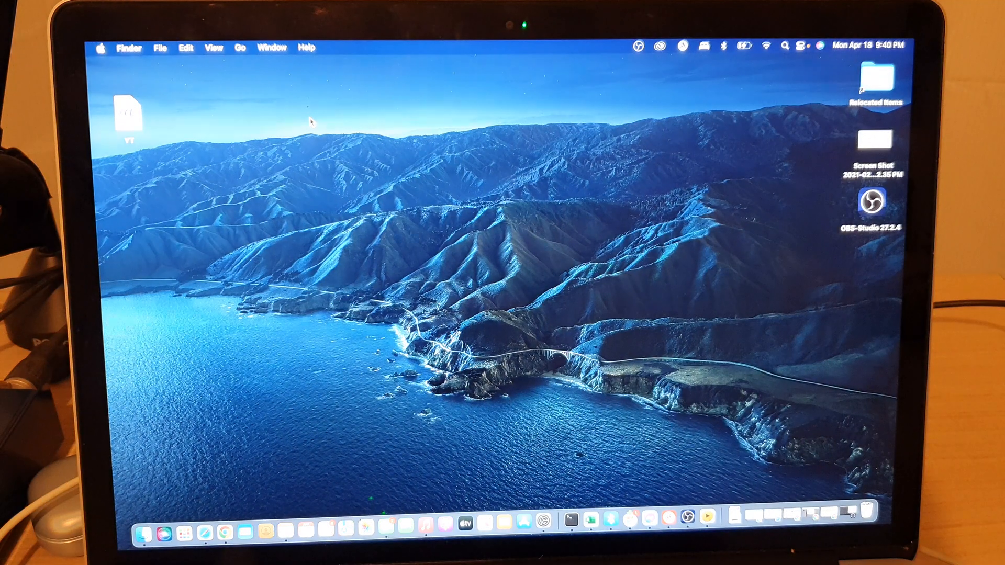